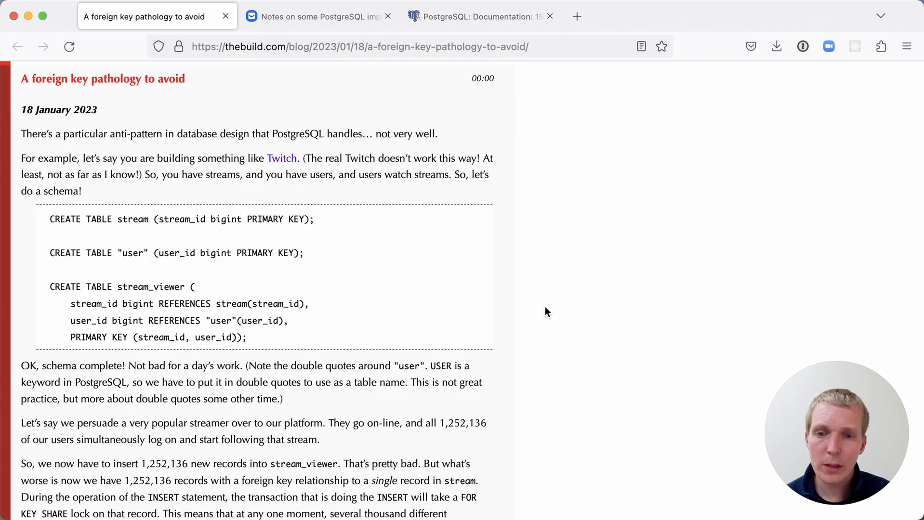
pyautogui.moveTo(477, 468)
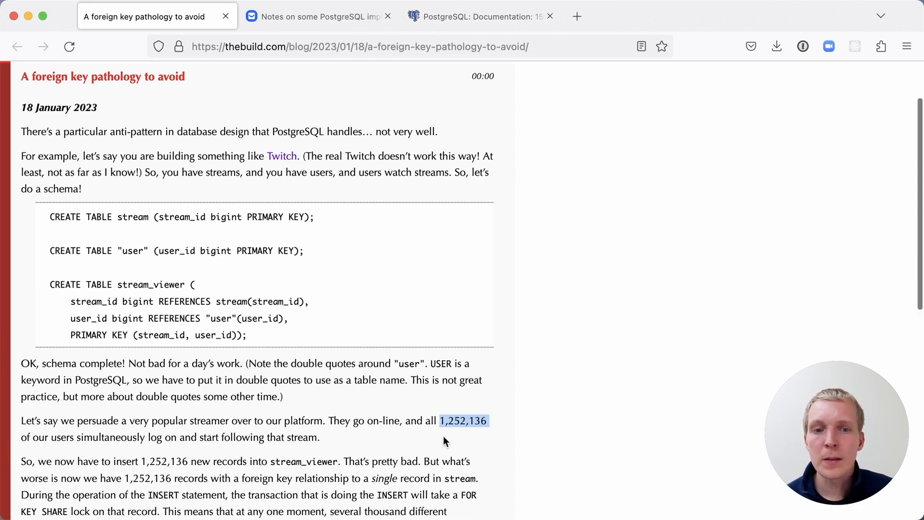
# Highlight "foreign key relationship to a single record" in the foreign key pathology post
pyautogui.scroll(-3)
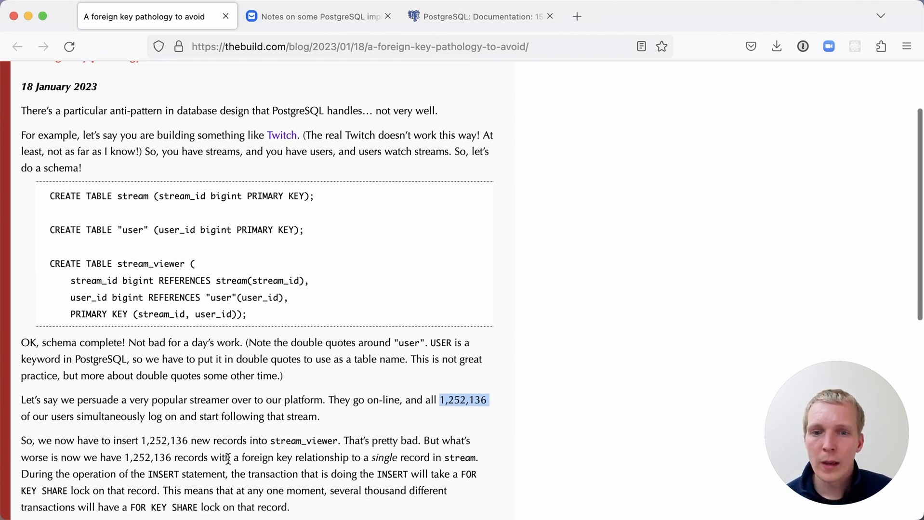
pyautogui.moveTo(243, 457); pyautogui.dragTo(439, 458)
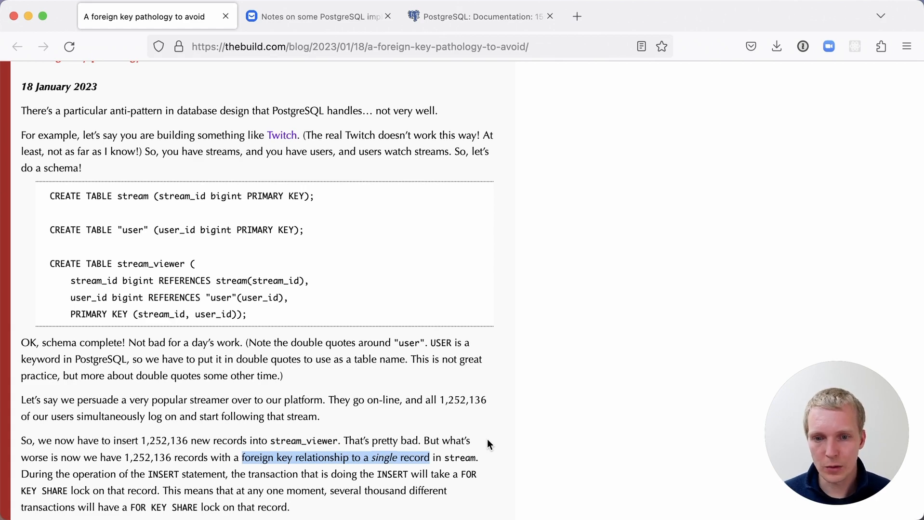
# Scroll down through the post to the MultiXact lock explanation and workaround list
pyautogui.scroll(-3)
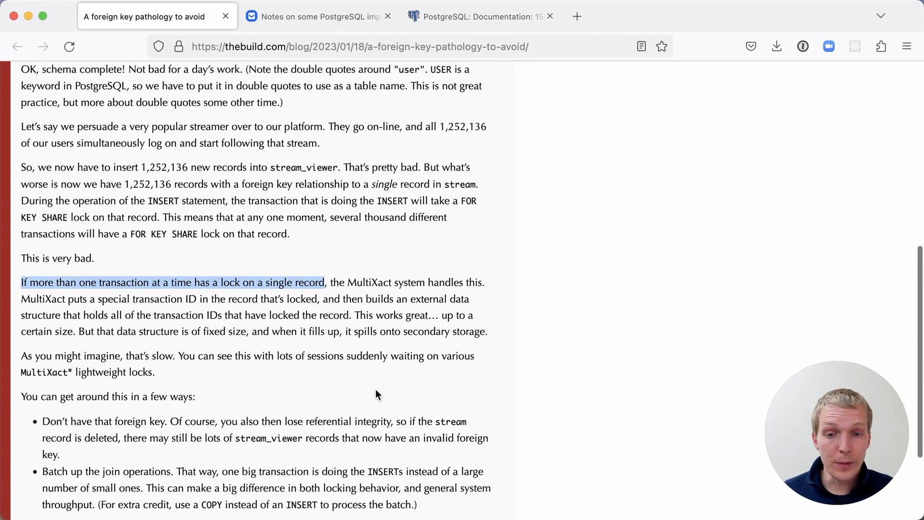
pyautogui.scroll(-3)
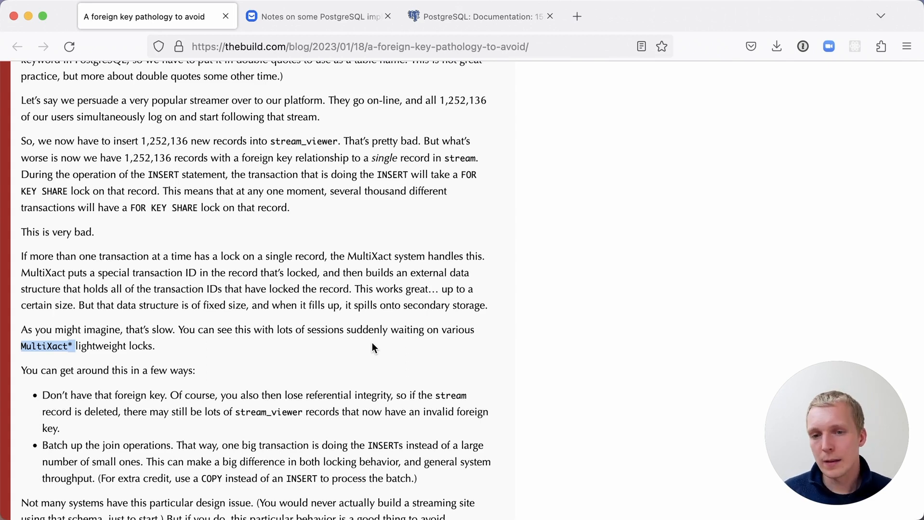
pyautogui.moveTo(308, 61)
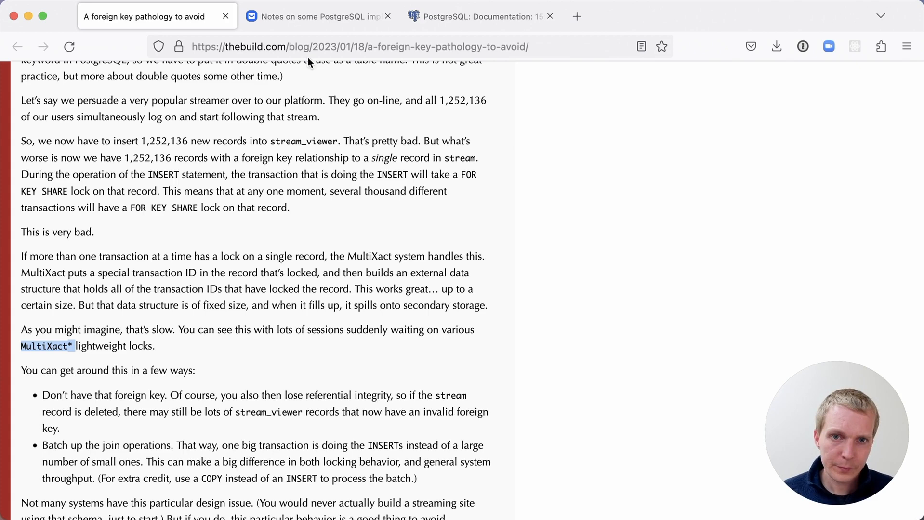
# In the PostgreSQL implementation notes tab, highlight LWLock and MultiXact, then read toward row-level locks
pyautogui.click(317, 16)
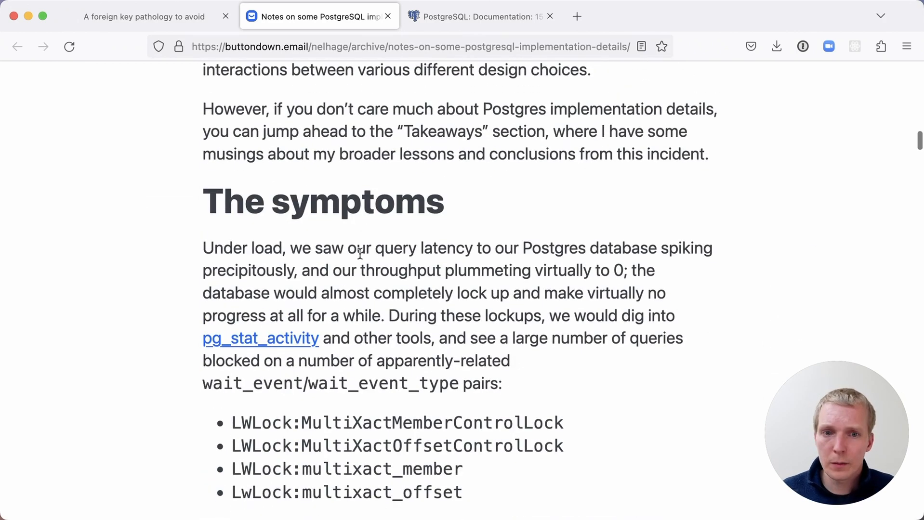
pyautogui.moveTo(383, 264)
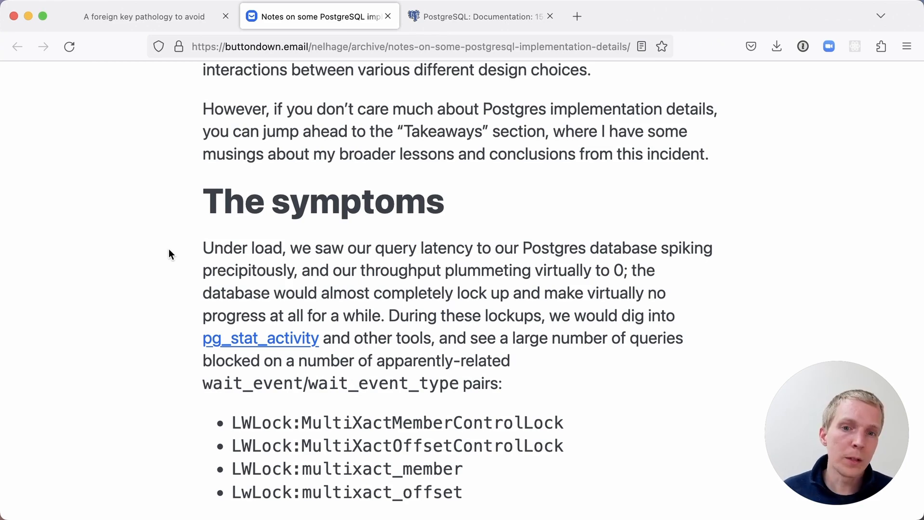
pyautogui.scroll(-3)
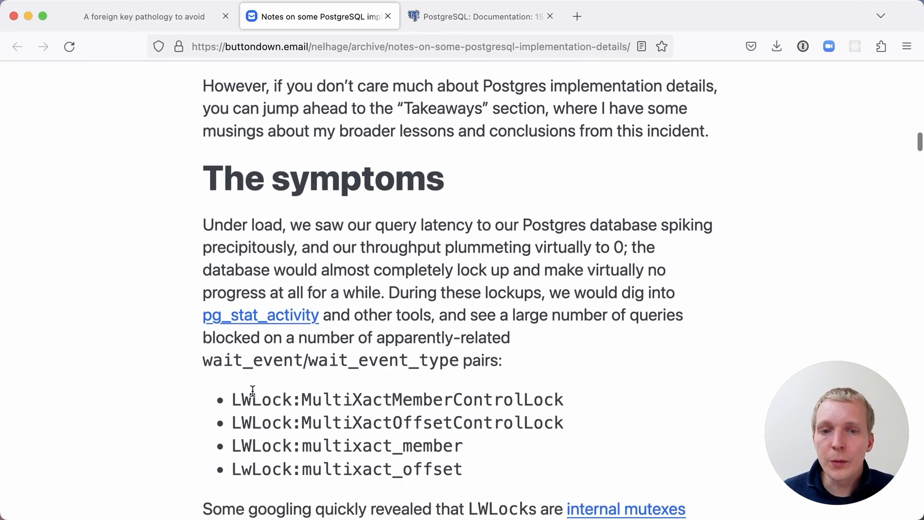
pyautogui.doubleClick(261, 399)
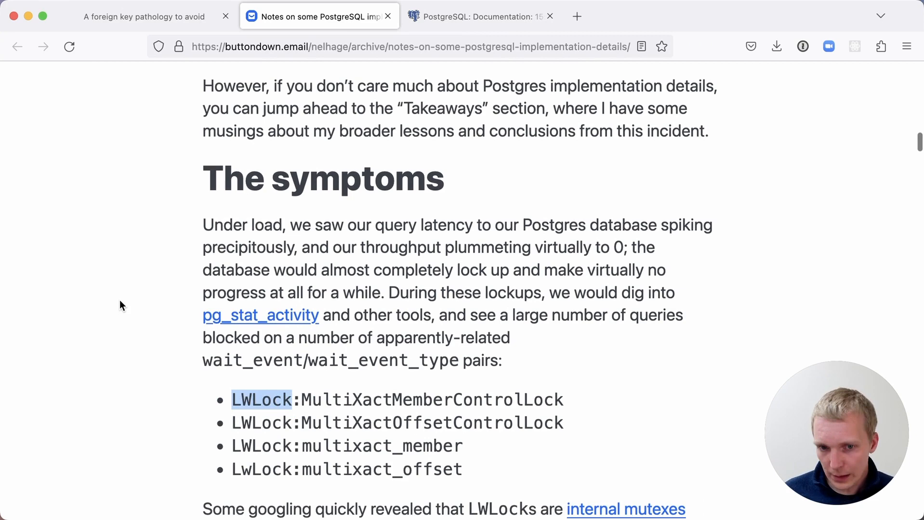
pyautogui.doubleClick(374, 399)
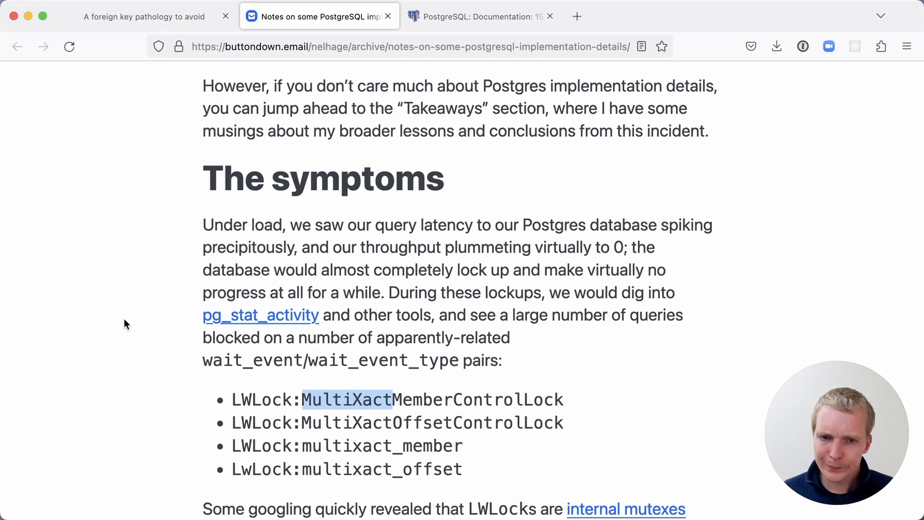
pyautogui.scroll(-3)
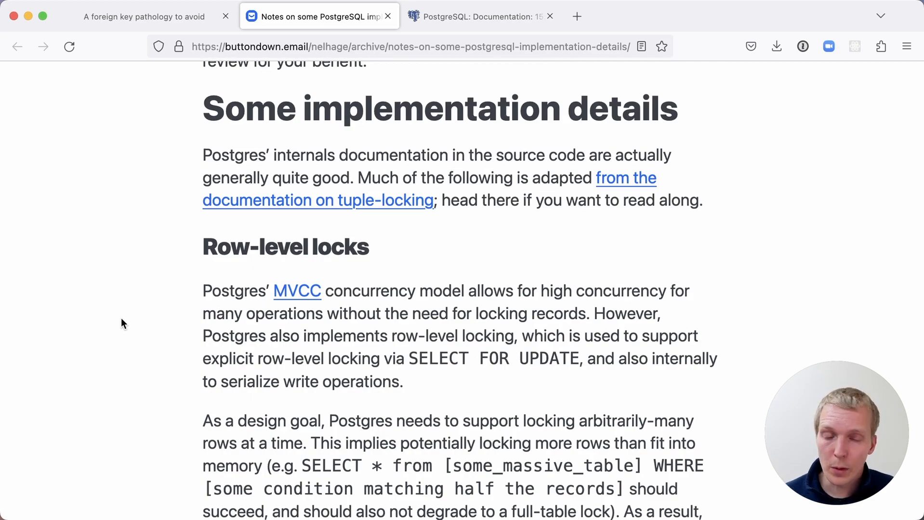
pyautogui.scroll(-3)
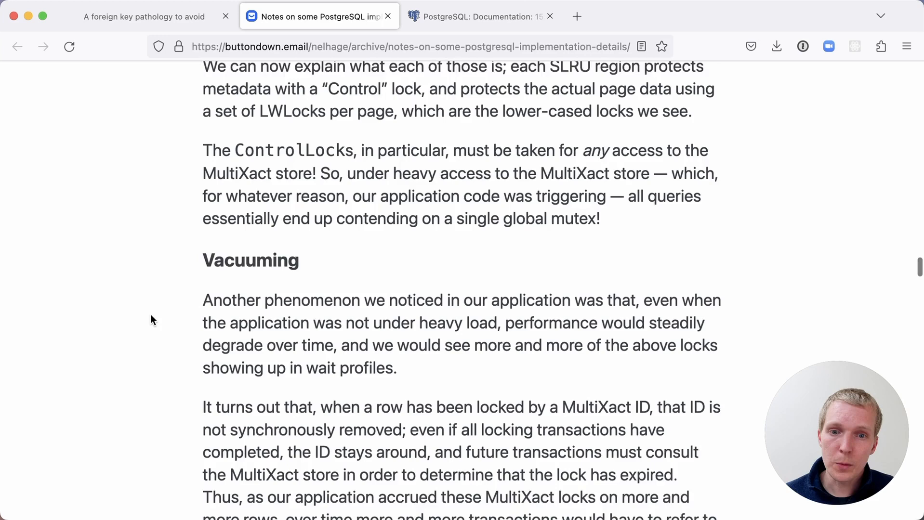
pyautogui.scroll(-3)
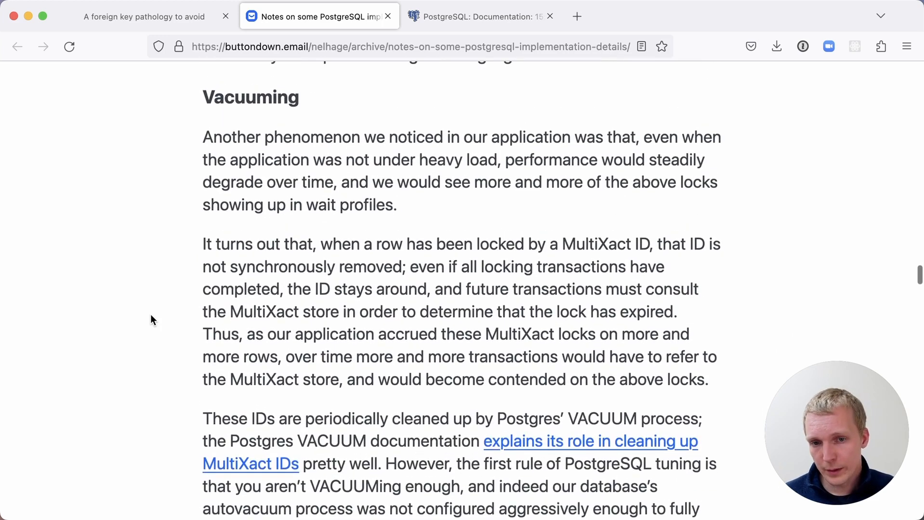